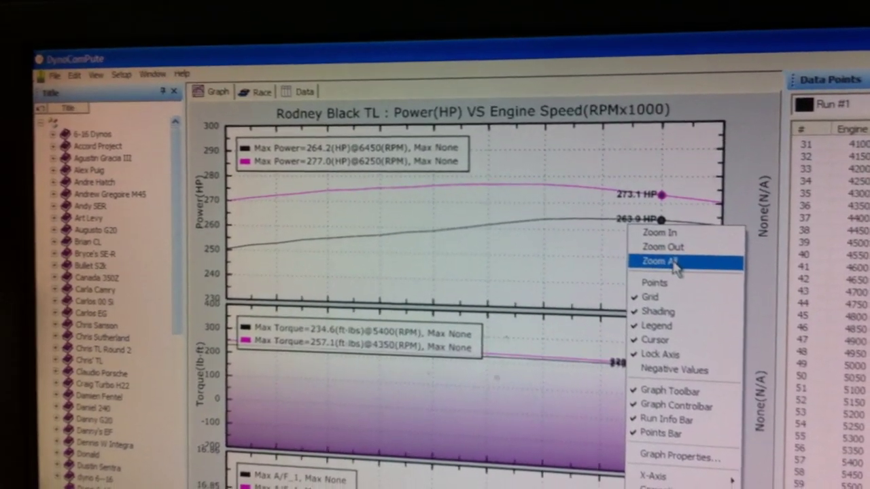
- Zoom the Rodney Black TL power and torque graphs to show full curves over the whole RPM range
left_click(668, 261)
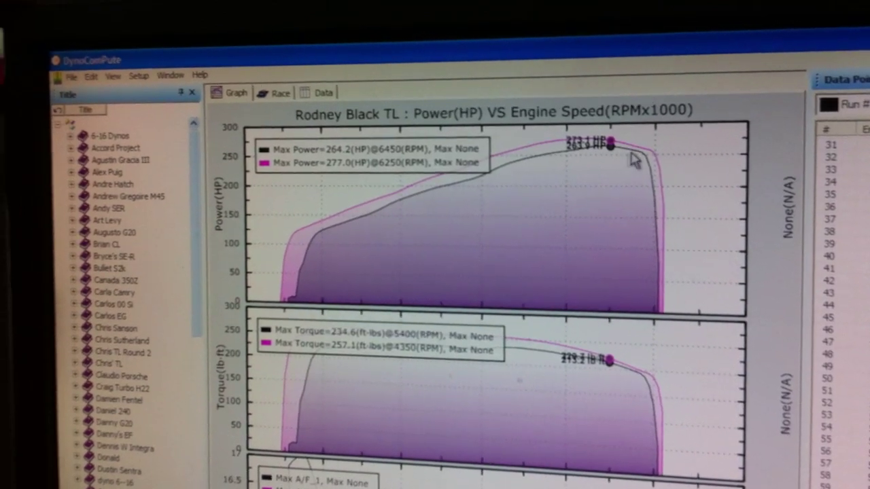